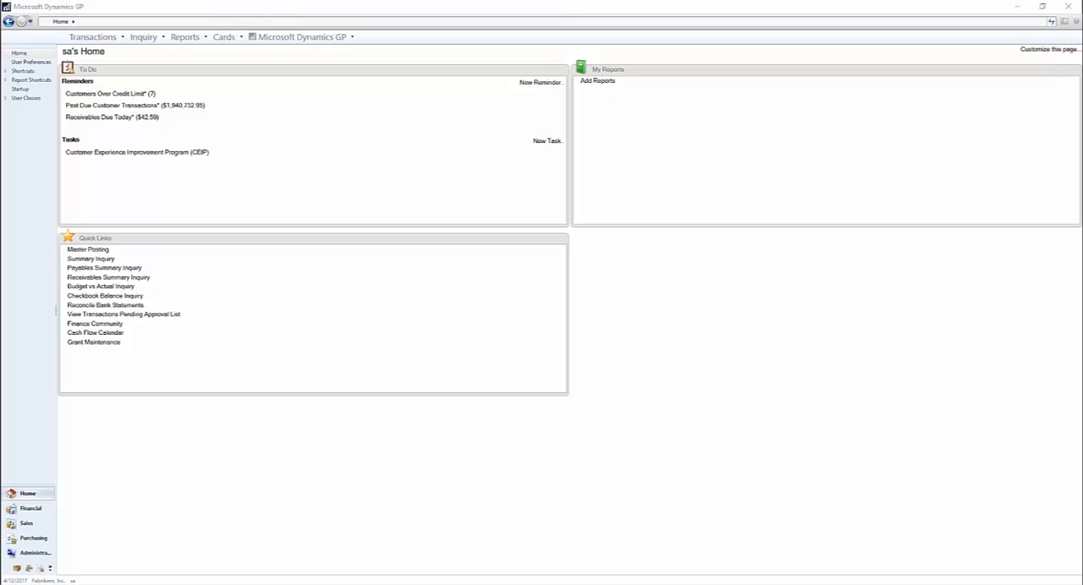
pyautogui.moveTo(75, 494)
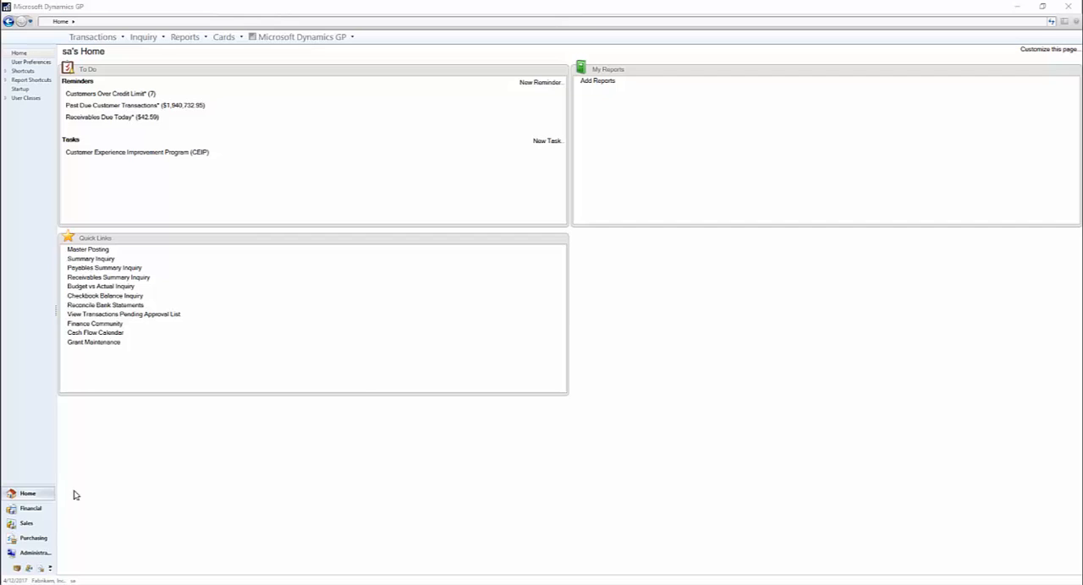
# - Reach Reconcile to GL from the Financial area's Routines
pyautogui.click(30, 507)
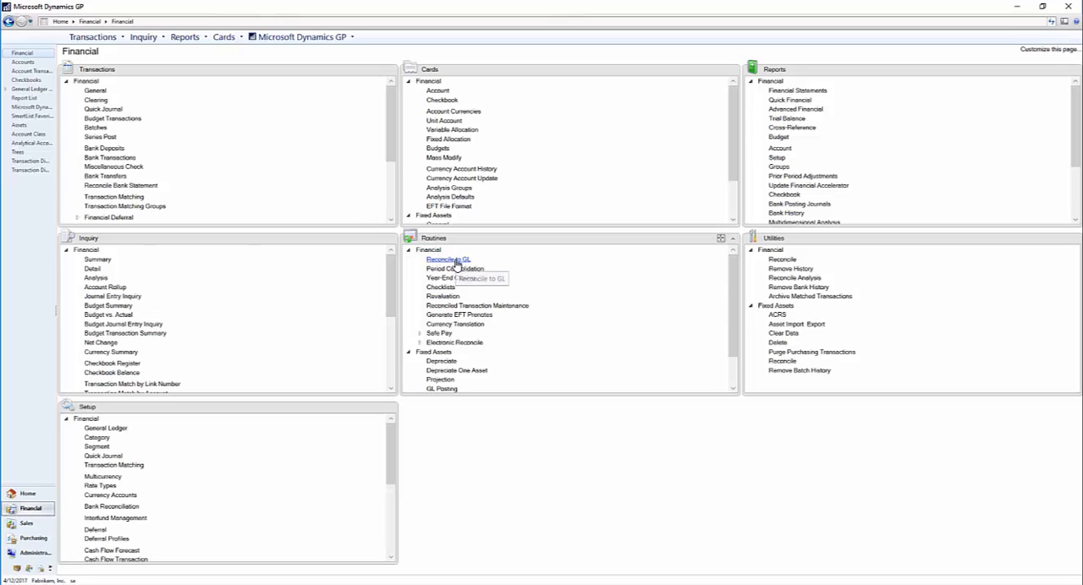
pyautogui.click(446, 260)
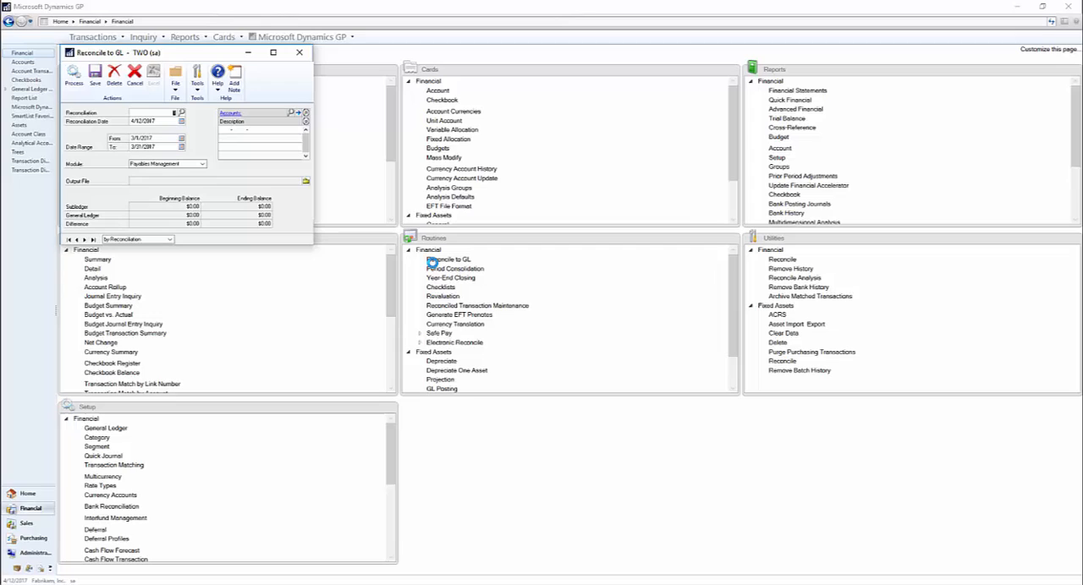
pyautogui.moveTo(166, 60)
pyautogui.write('1')
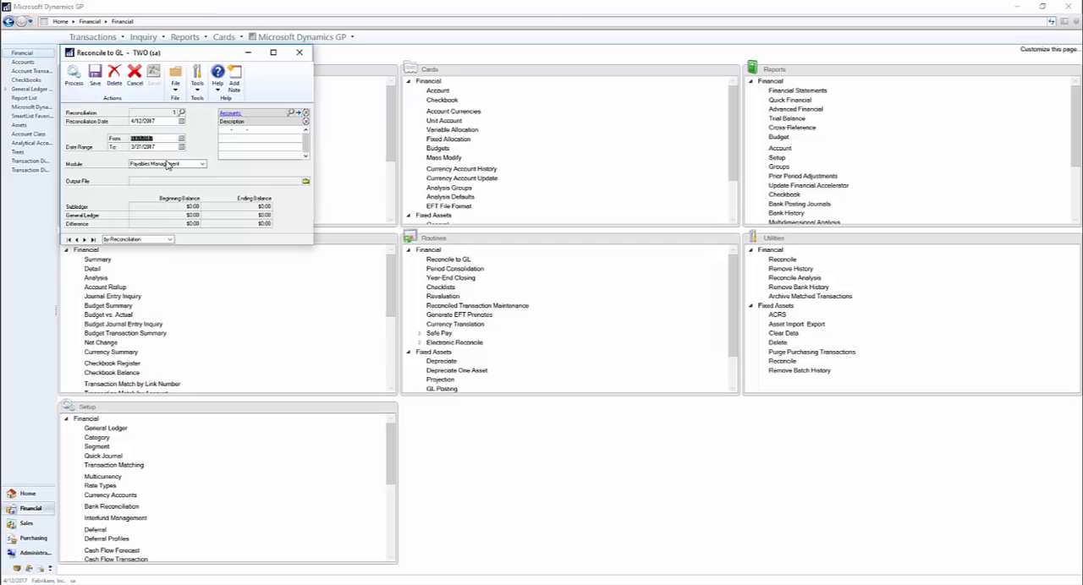
# - Choose Inventory as the module for the 3/1/2017–3/31/2017 reconciliation and start an account lookup
pyautogui.click(165, 162)
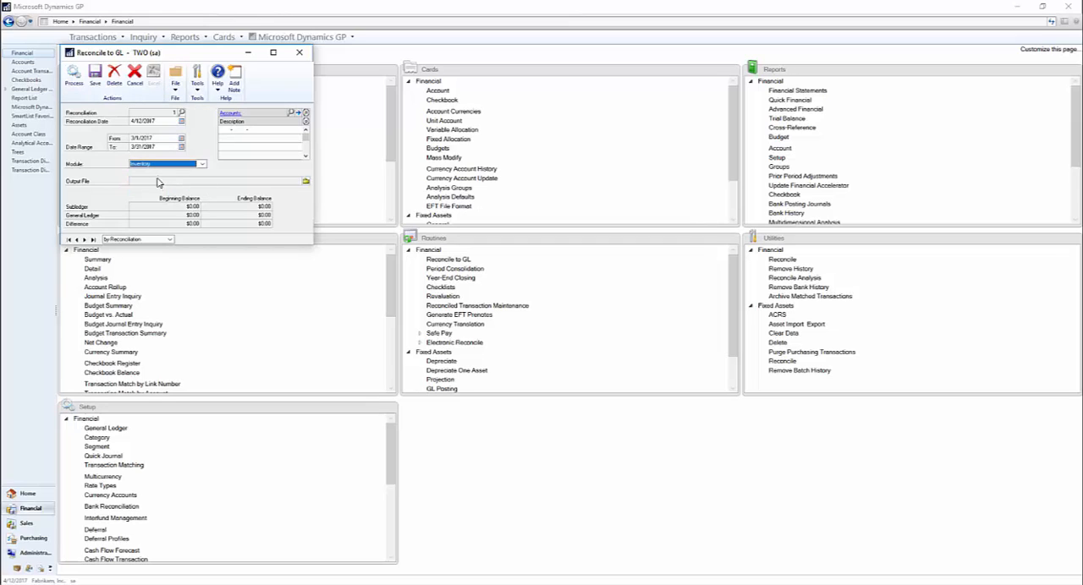
pyautogui.click(202, 162)
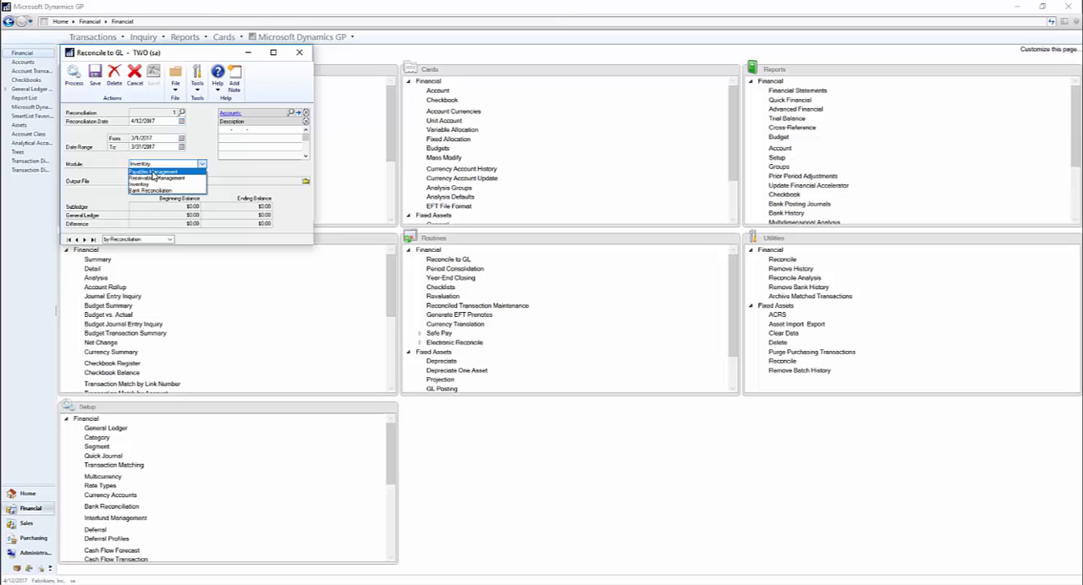
pyautogui.click(166, 184)
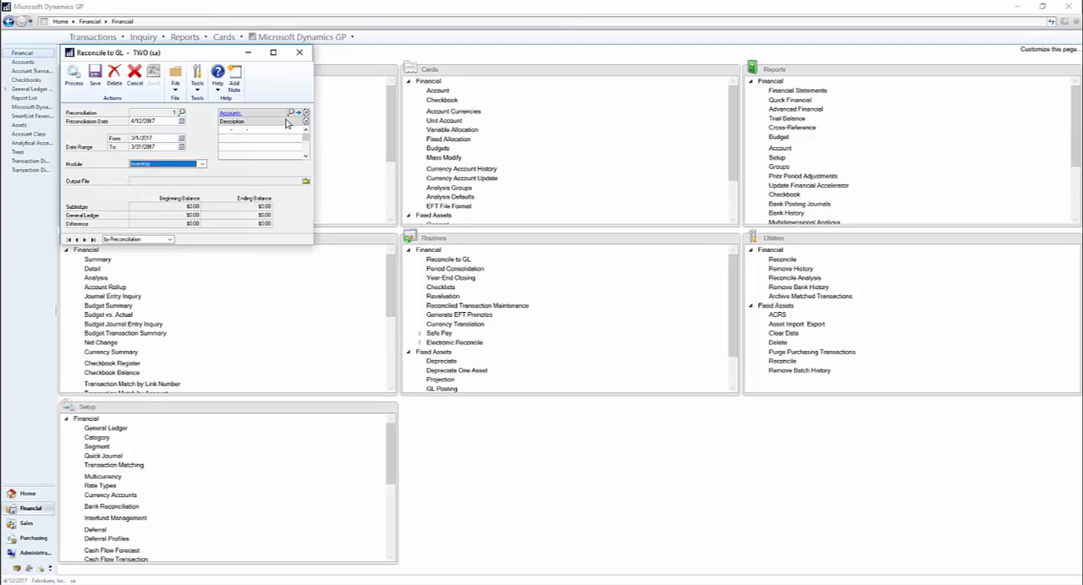
pyautogui.click(291, 112)
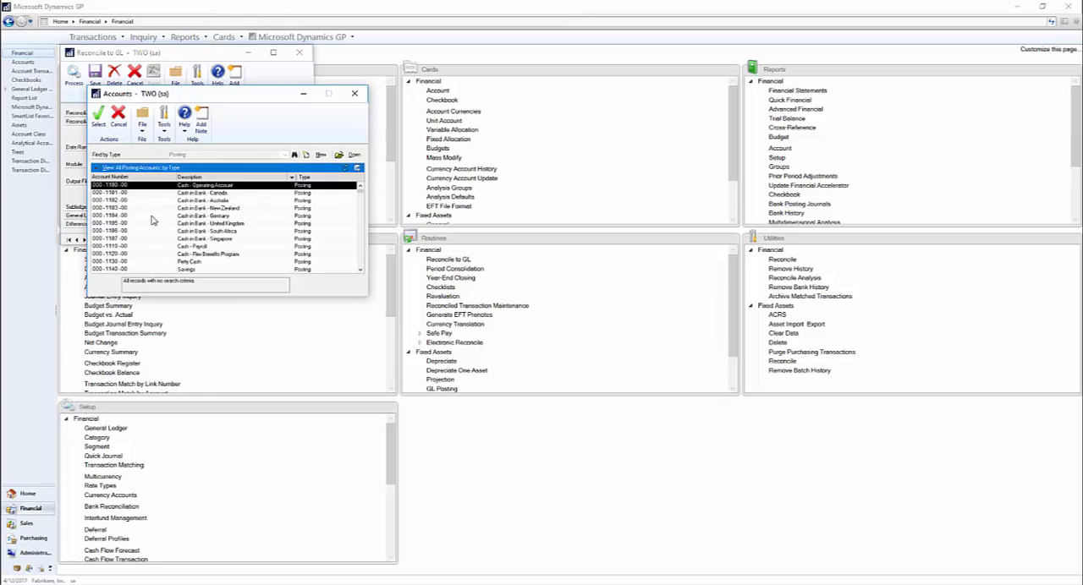
# - Scroll the Accounts lookup down to inventory account 000-1300-01 and select it
pyautogui.scroll(-3)
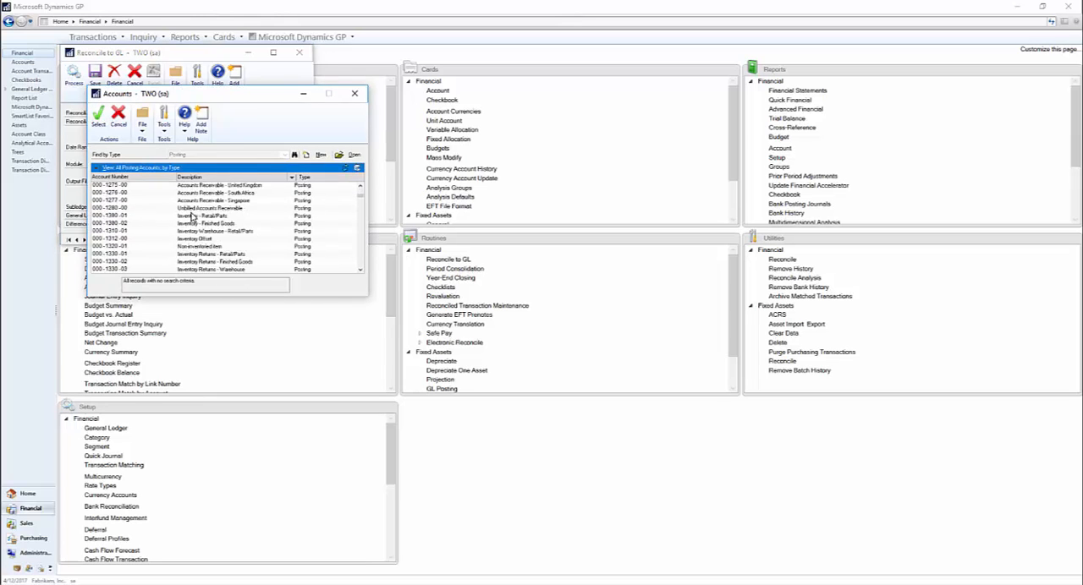
pyautogui.scroll(-3)
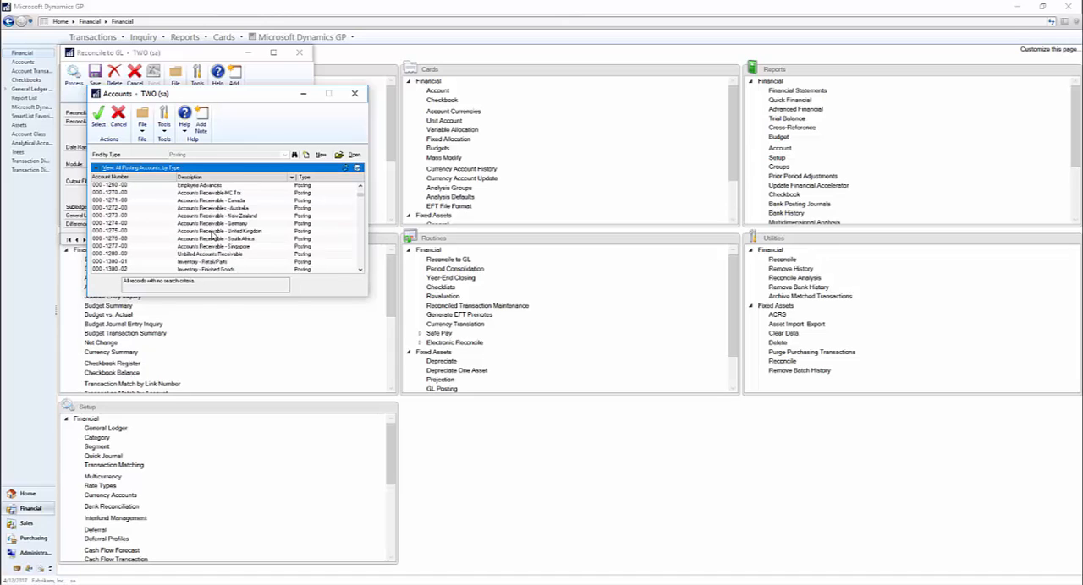
pyautogui.scroll(-3)
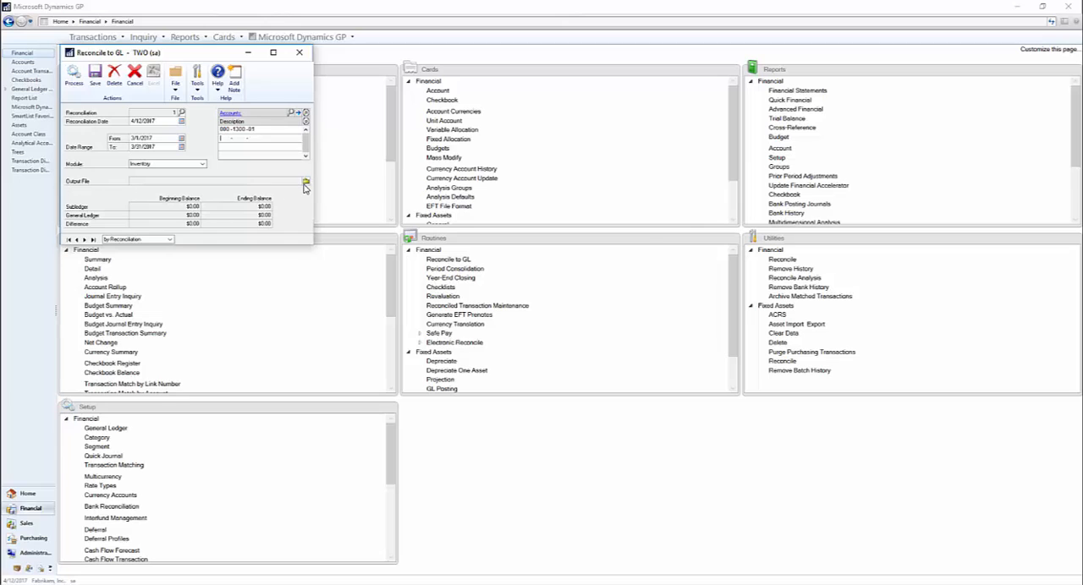
# - Save the output file to the Desktop, process the reconciliation and view the Excel workbook
pyautogui.click(305, 183)
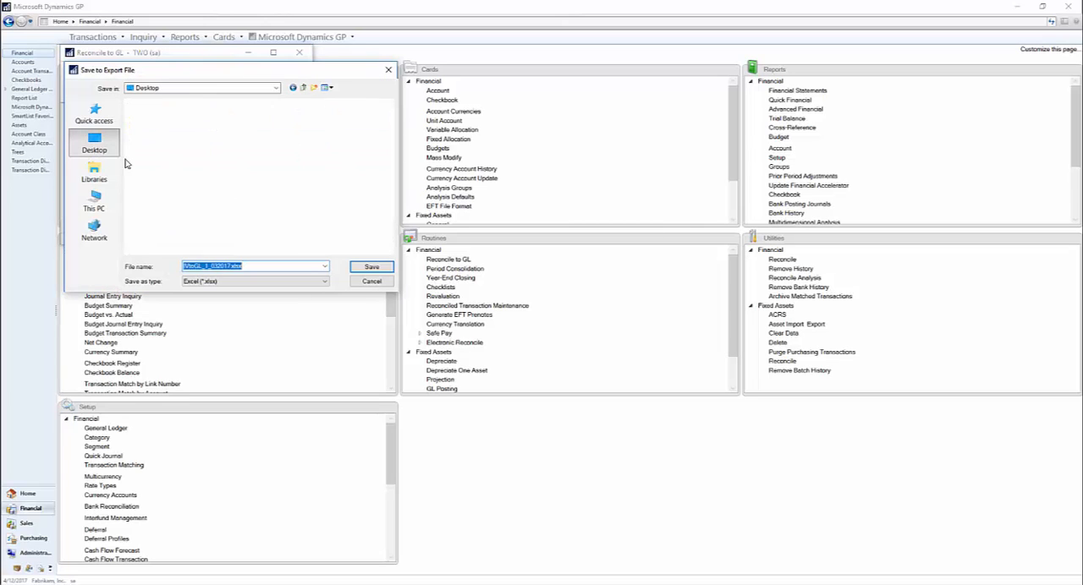
pyautogui.click(370, 267)
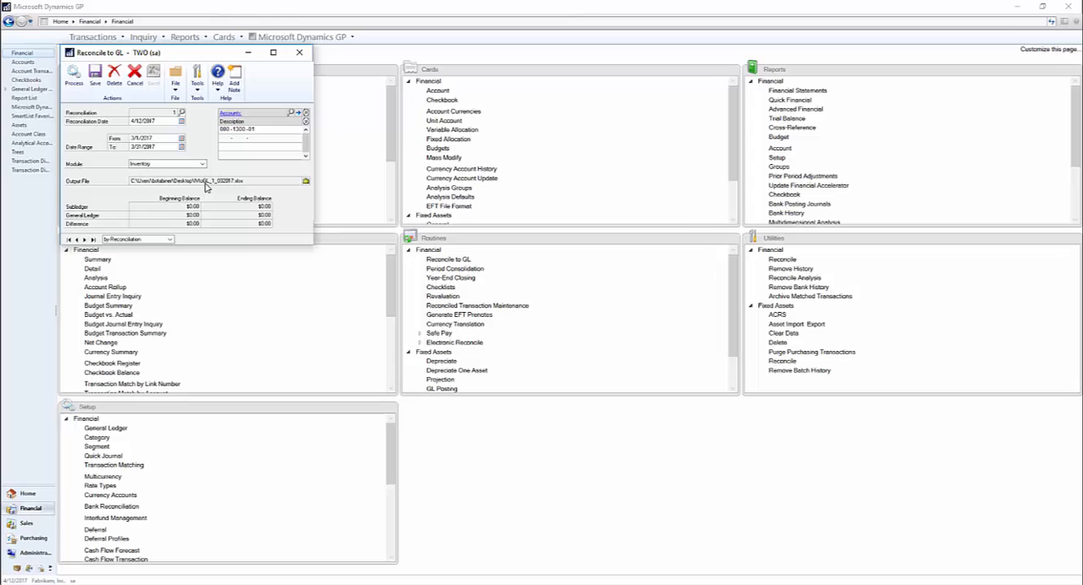
pyautogui.moveTo(227, 176)
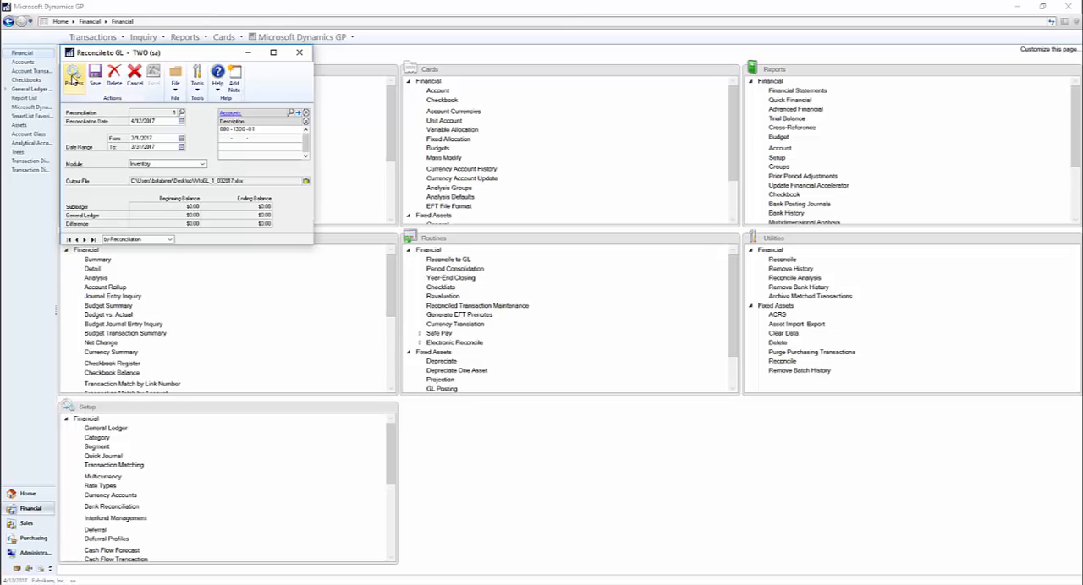
pyautogui.click(73, 76)
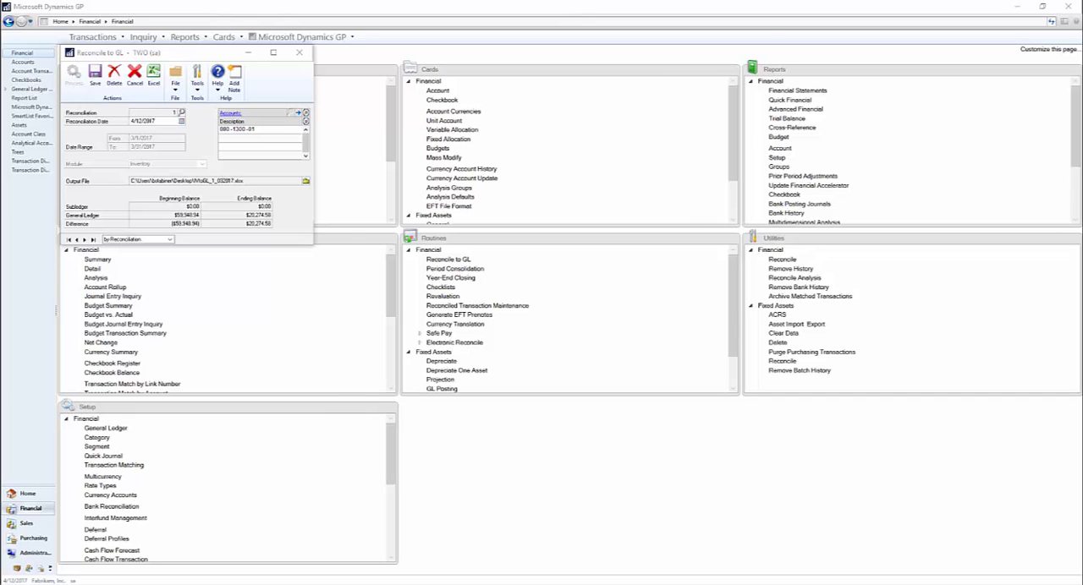
pyautogui.click(153, 74)
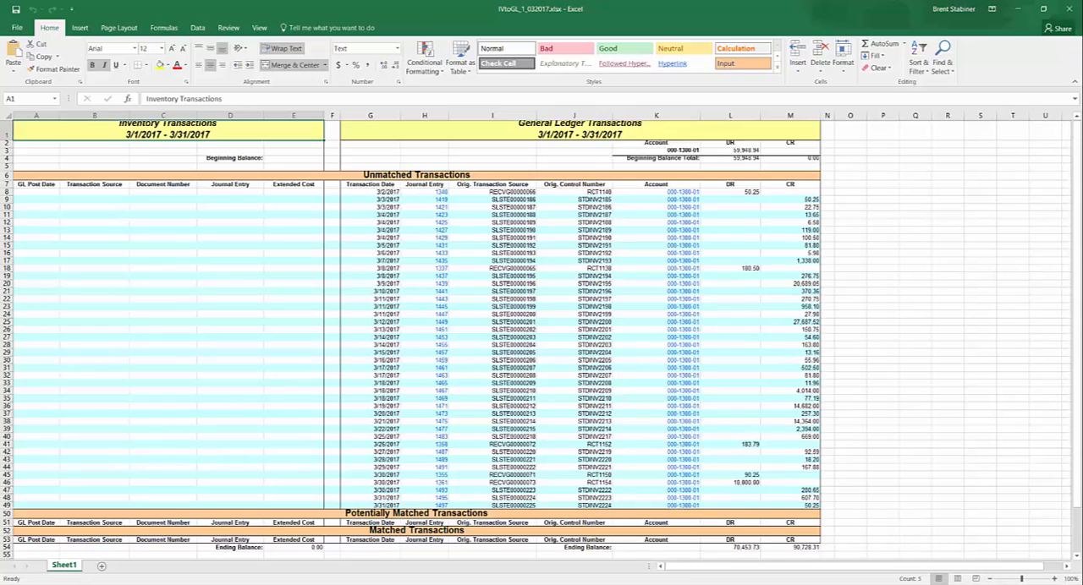
pyautogui.moveTo(924, 271)
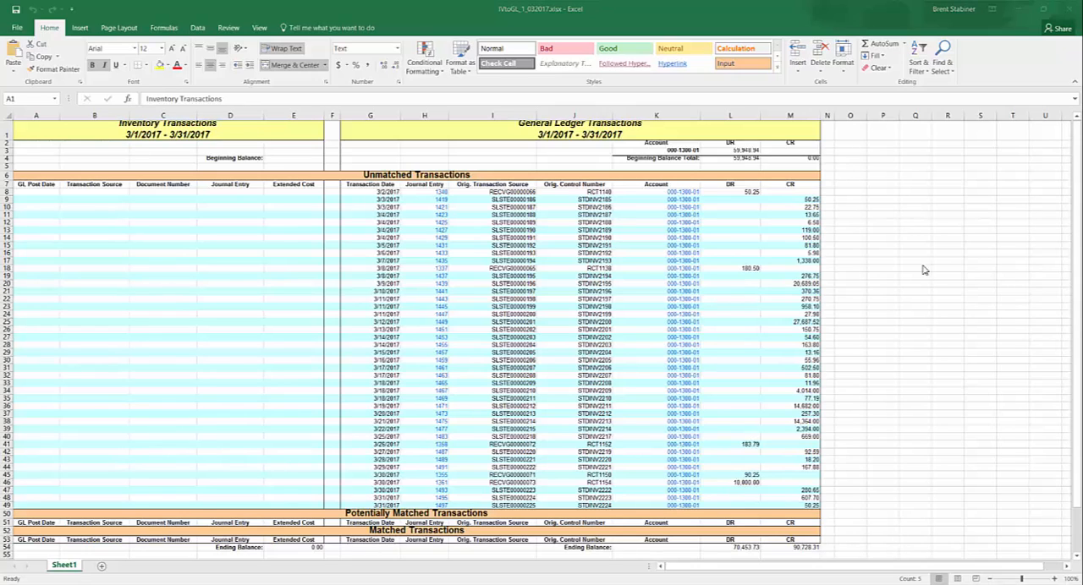
pyautogui.click(231, 156)
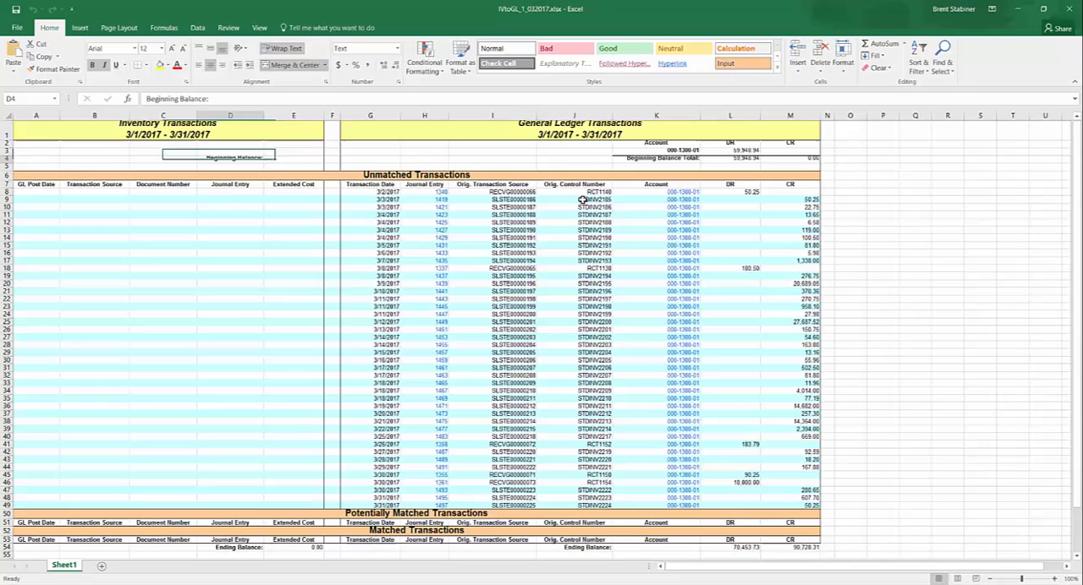
pyautogui.click(730, 159)
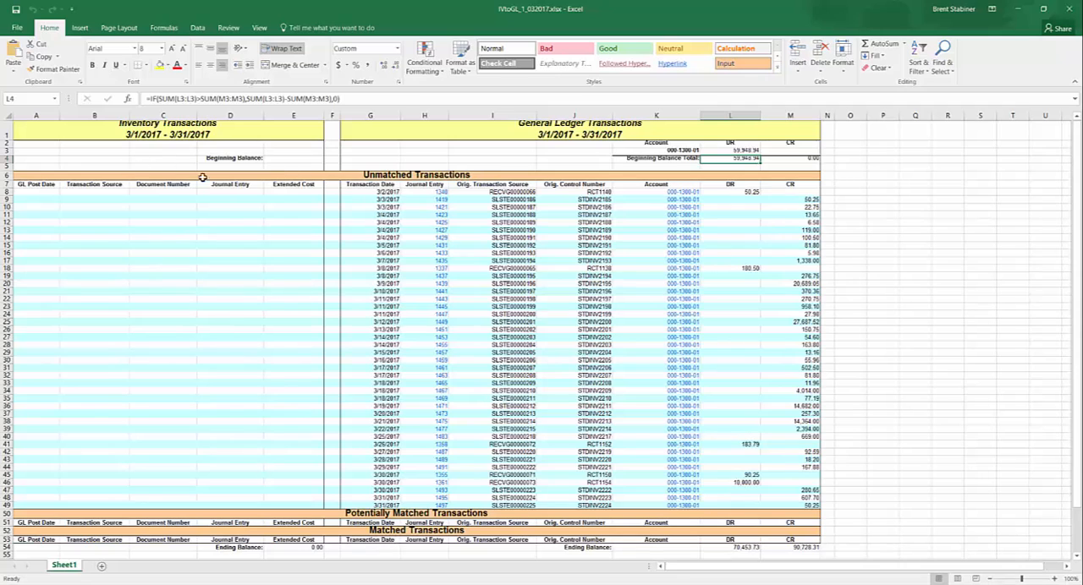
pyautogui.scroll(-3)
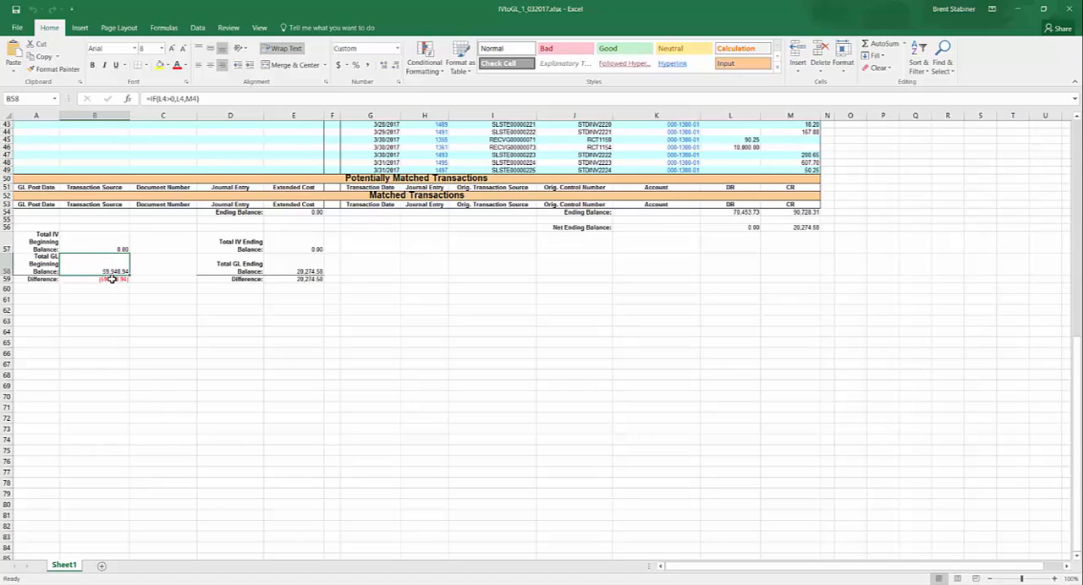
pyautogui.click(94, 249)
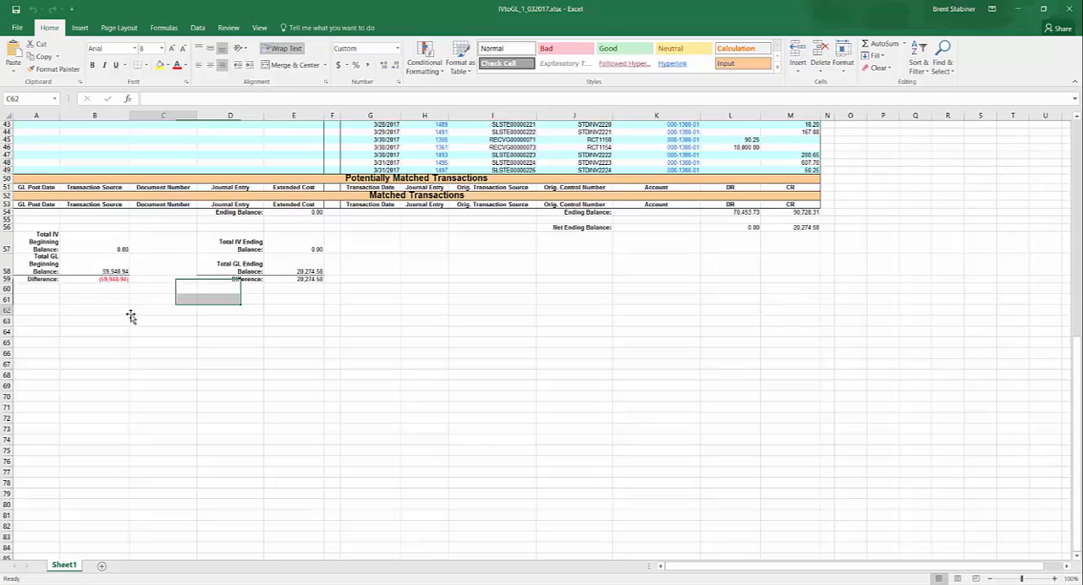
pyautogui.scroll(3)
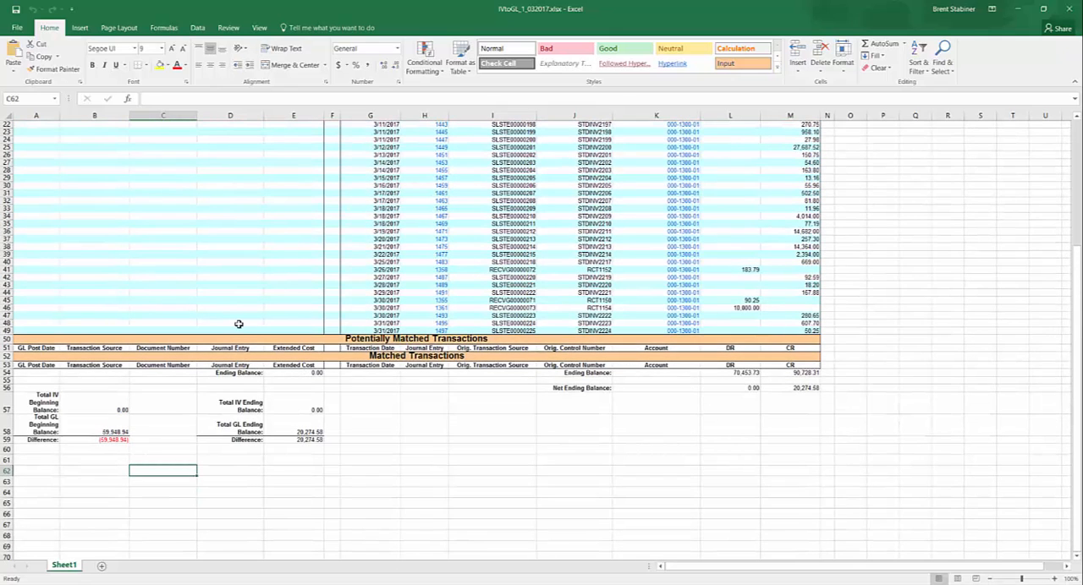
pyautogui.moveTo(277, 306)
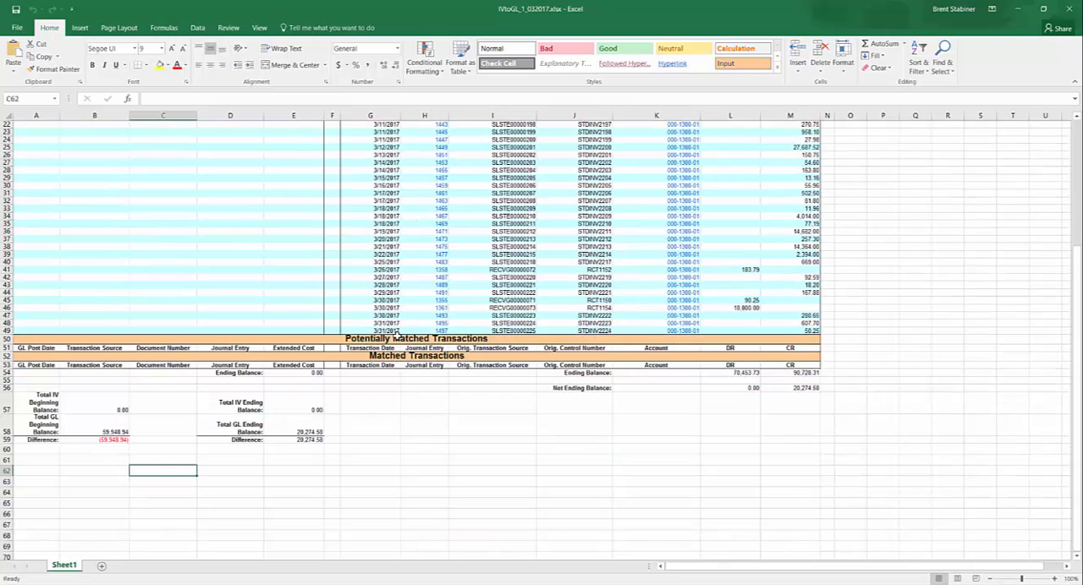
pyautogui.scroll(3)
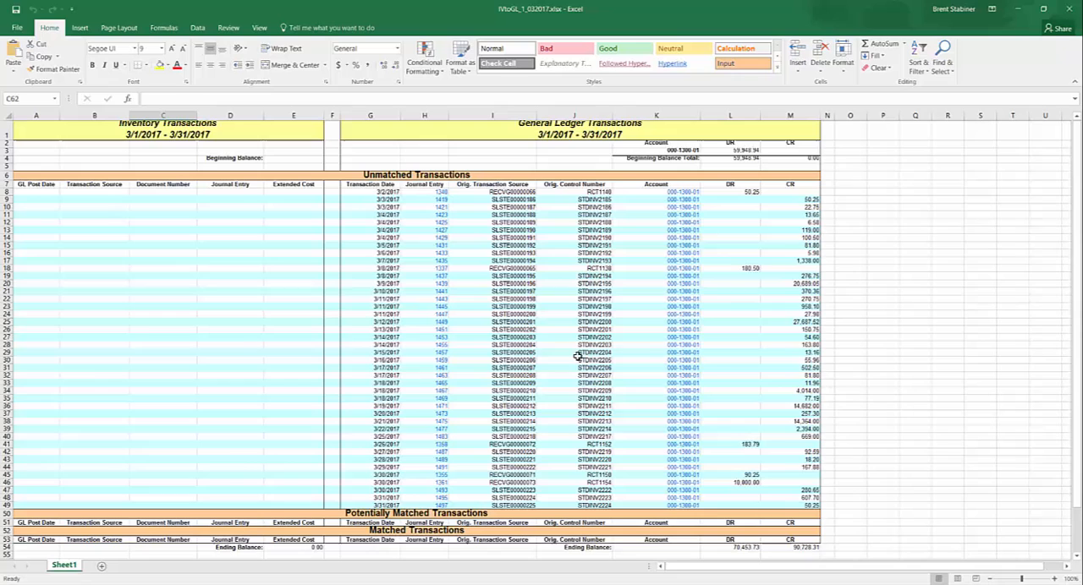
pyautogui.moveTo(787, 217)
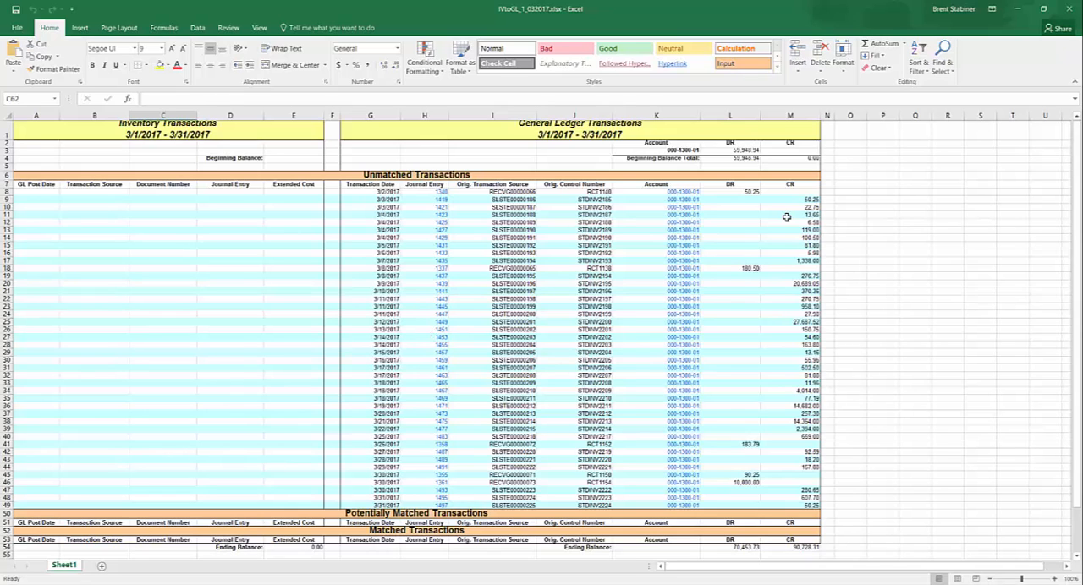